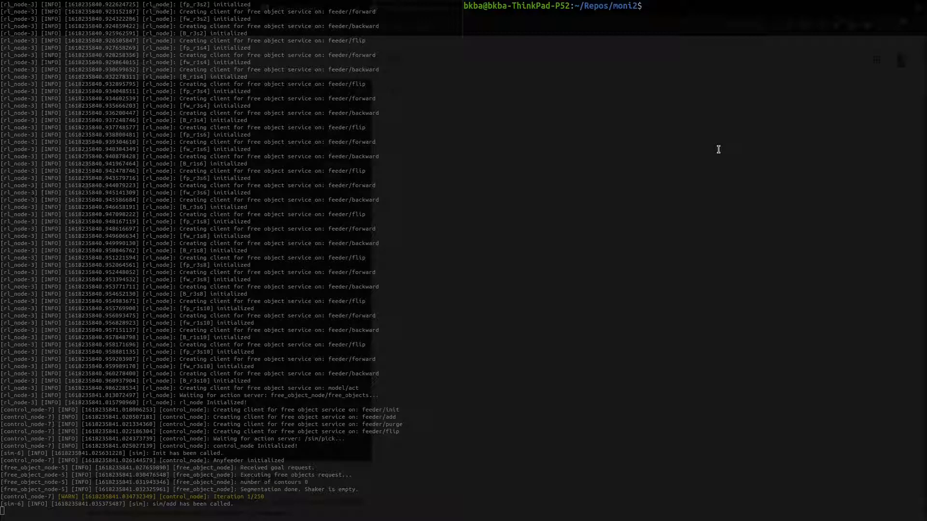
Print the ROS2 topic list and node list in the terminal
type("ros2 topic list")
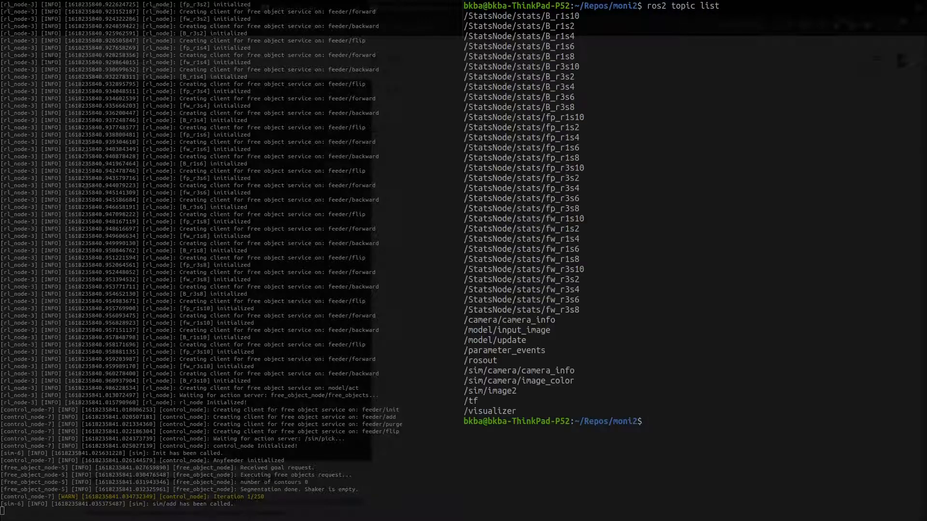
type("ros2 node l")
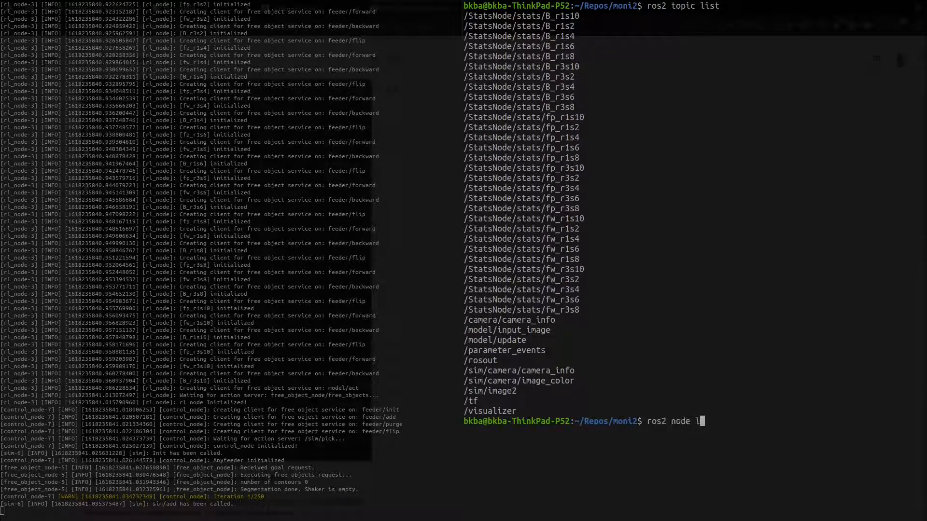
key("Return")
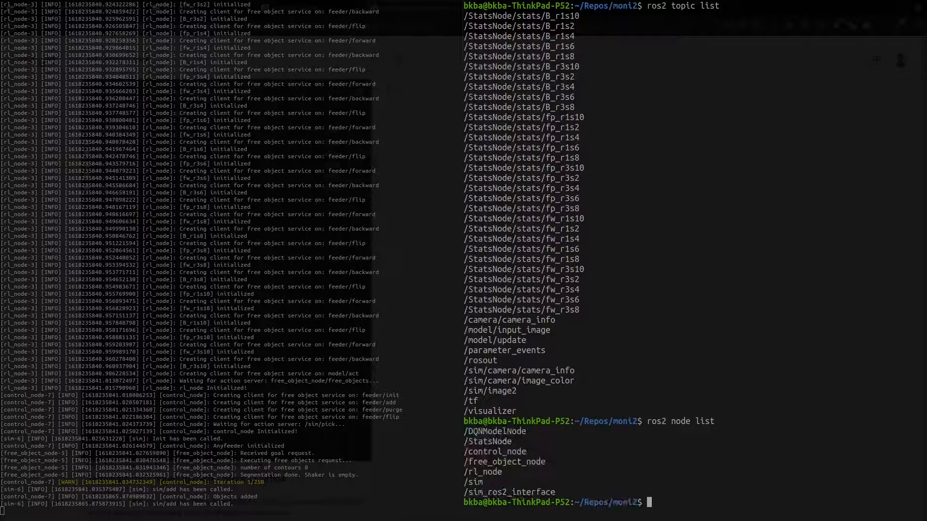
Clear the terminal and enter the 'ros2 run moni2 moni2' command at the prompt
type("clear")
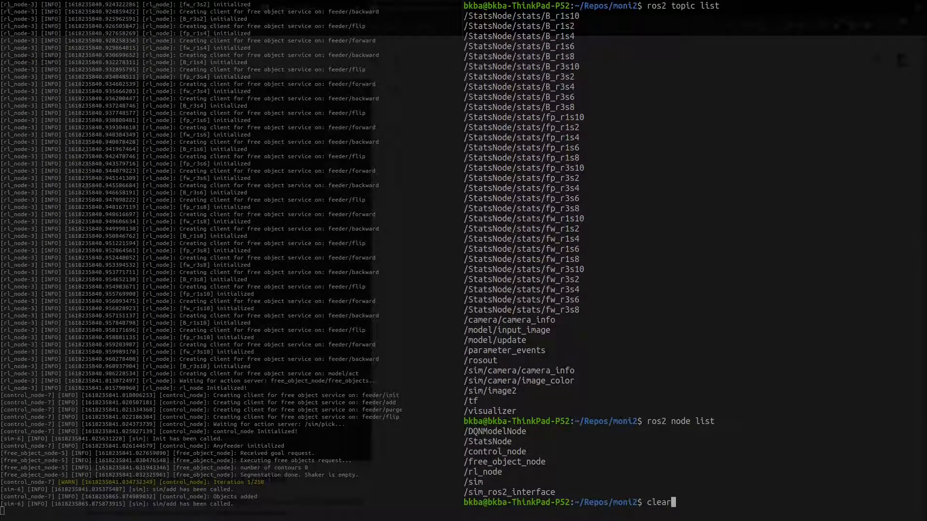
key("Return")
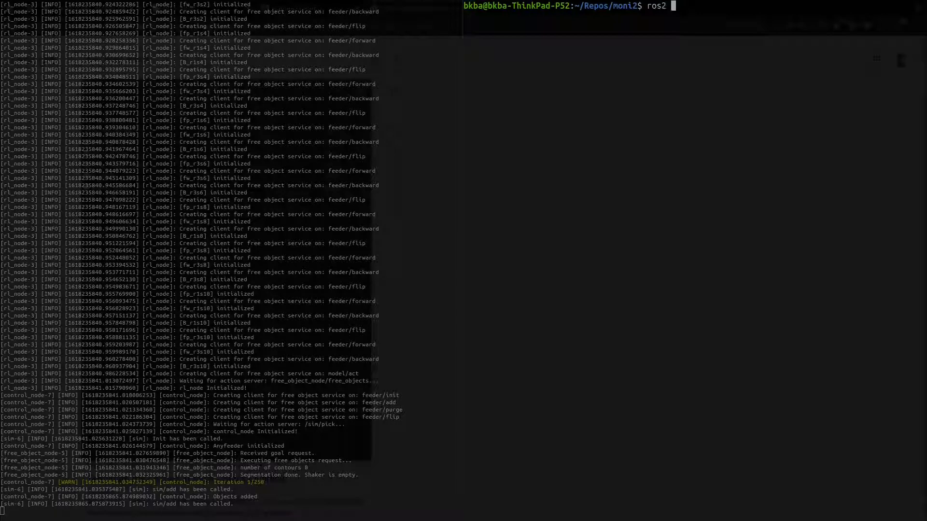
type("run moni2 moni2")
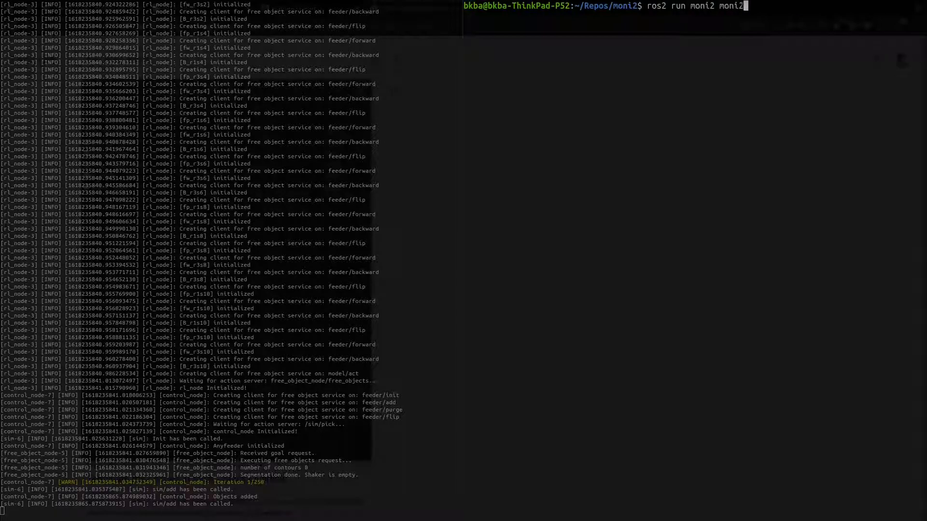
Launch Moni2 with a new configuration showing 0 of 0 nodes online
key("Return")
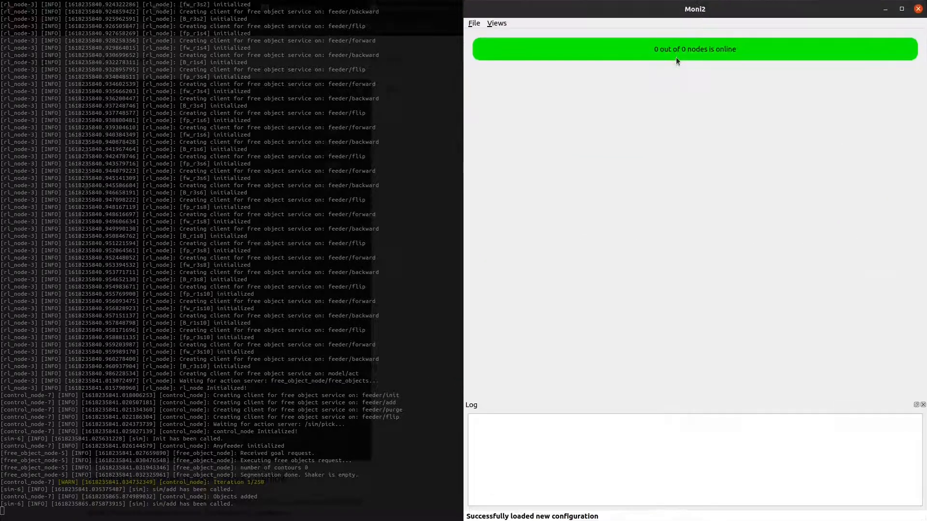
mouse_move(559, 57)
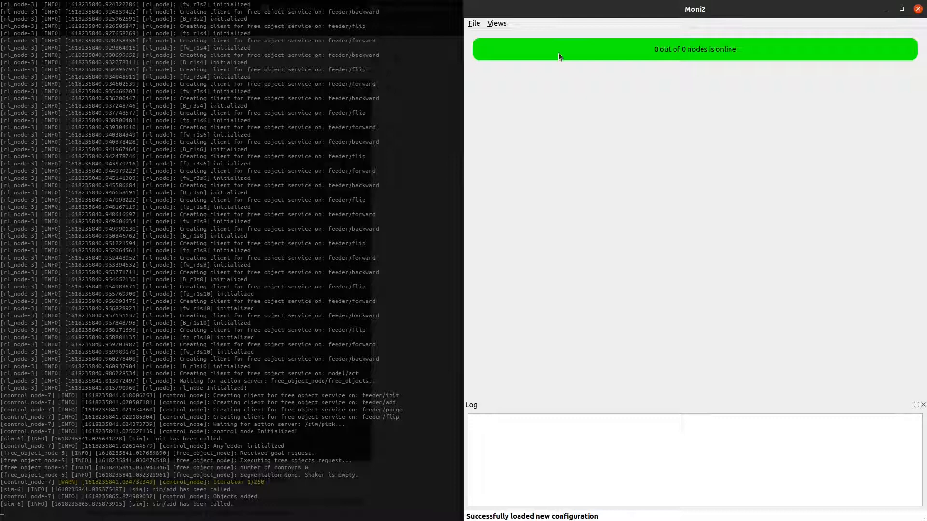
mouse_move(477, 31)
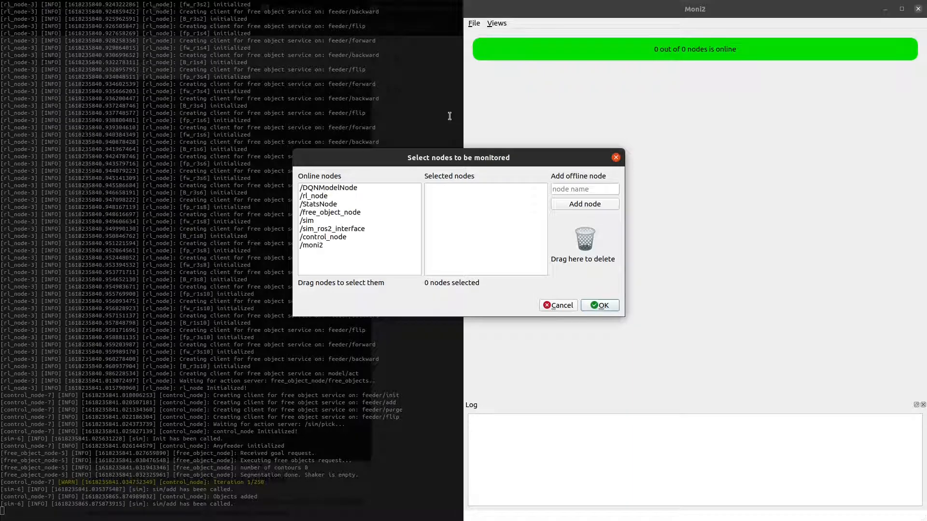
Select /rl_node and /StatsNode as monitored nodes and confirm with OK
left_click(319, 204)
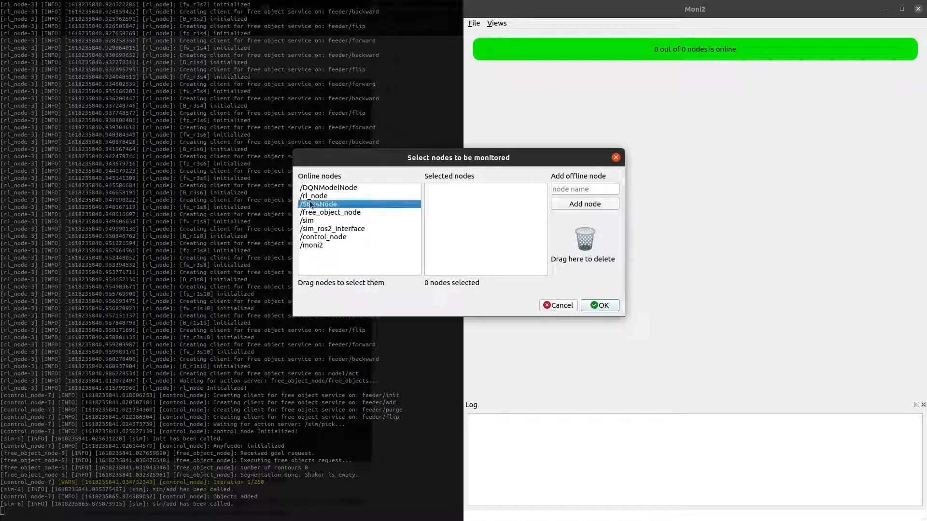
left_click(314, 195)
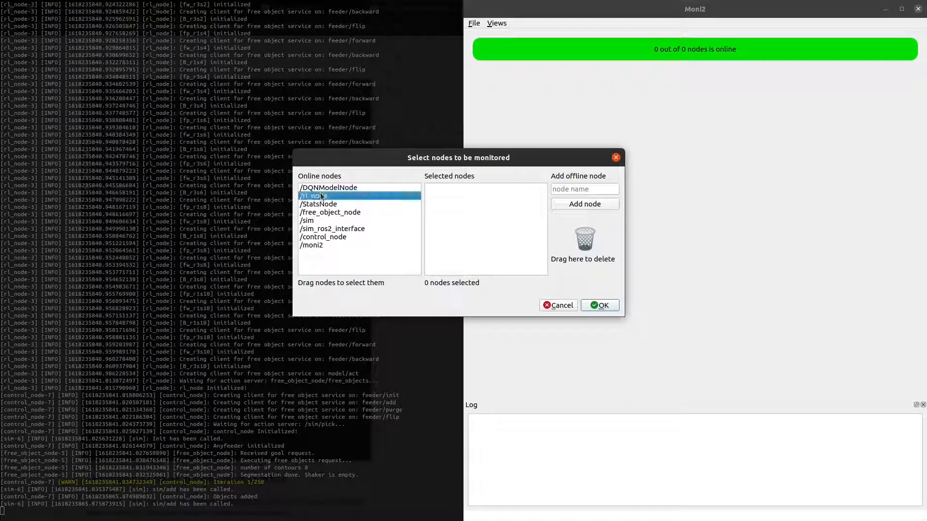
left_click(314, 196)
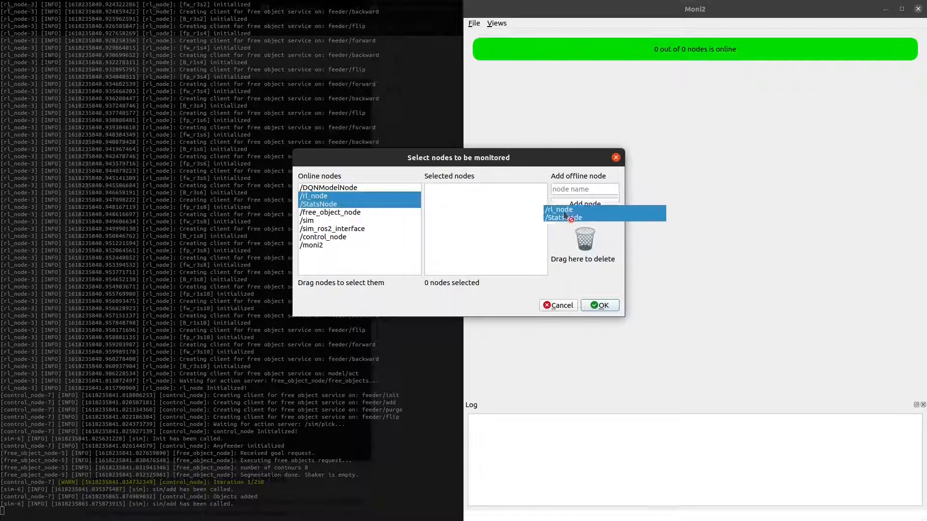
left_click(598, 305)
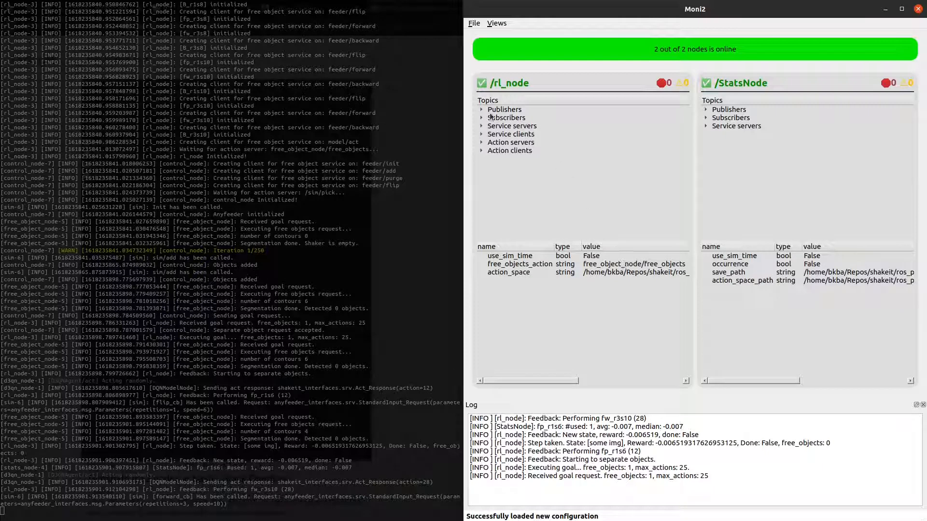
Expand rl_node's publishers/subscribers and StatsNode's service servers, and inspect parameters like action_space
left_click(482, 109)
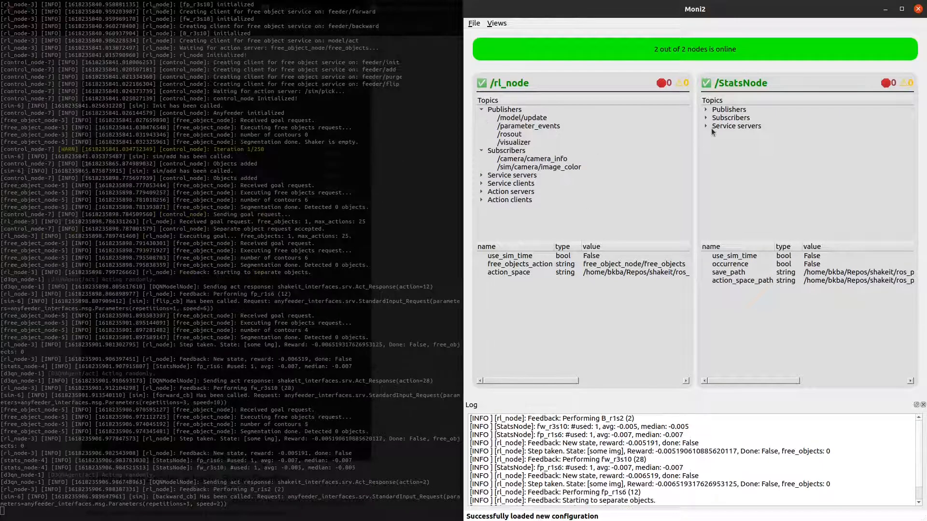
left_click(706, 126)
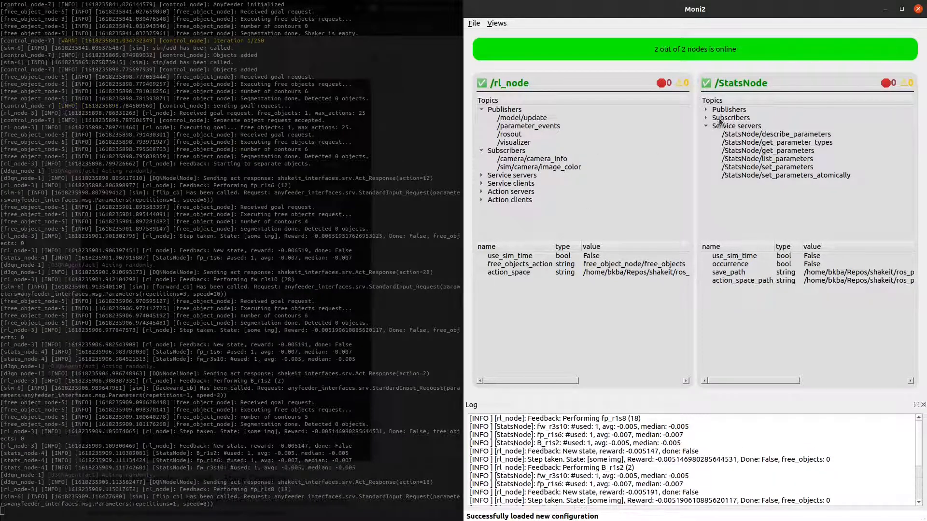
left_click(519, 263)
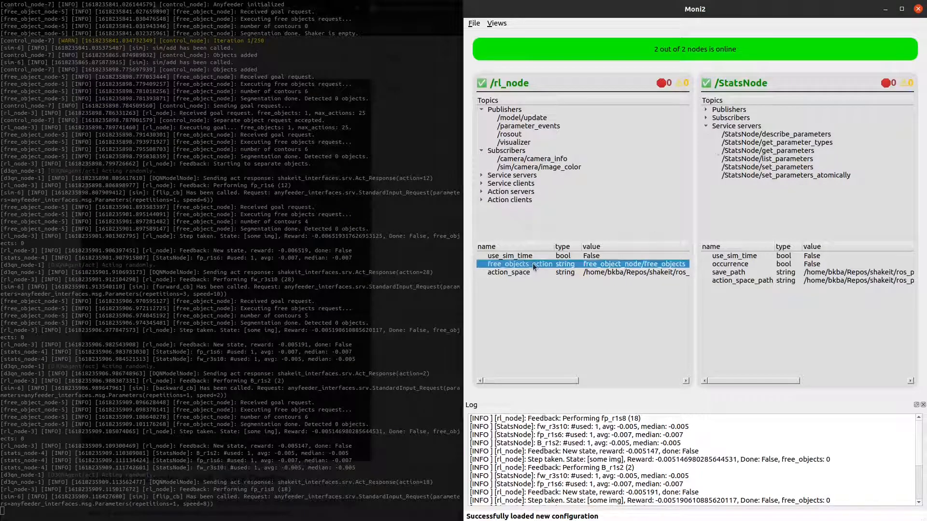
left_click(729, 264)
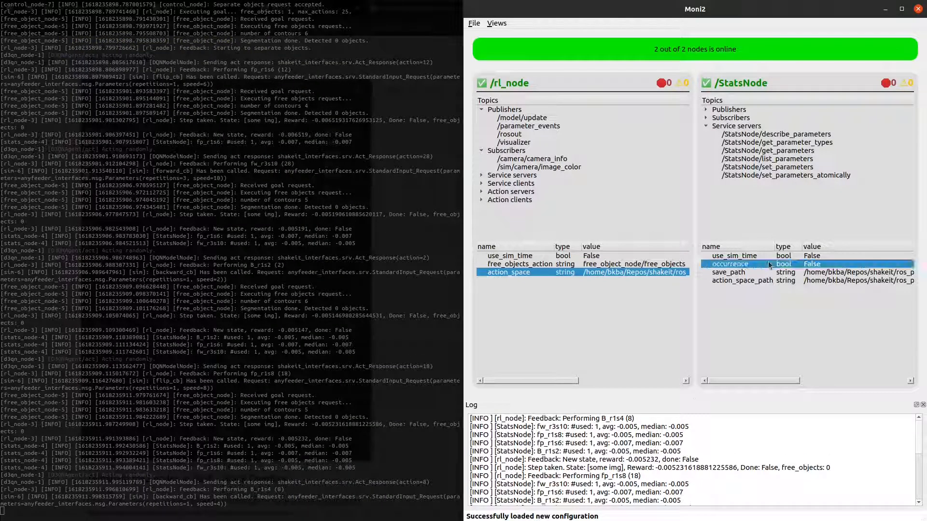
left_click(733, 256)
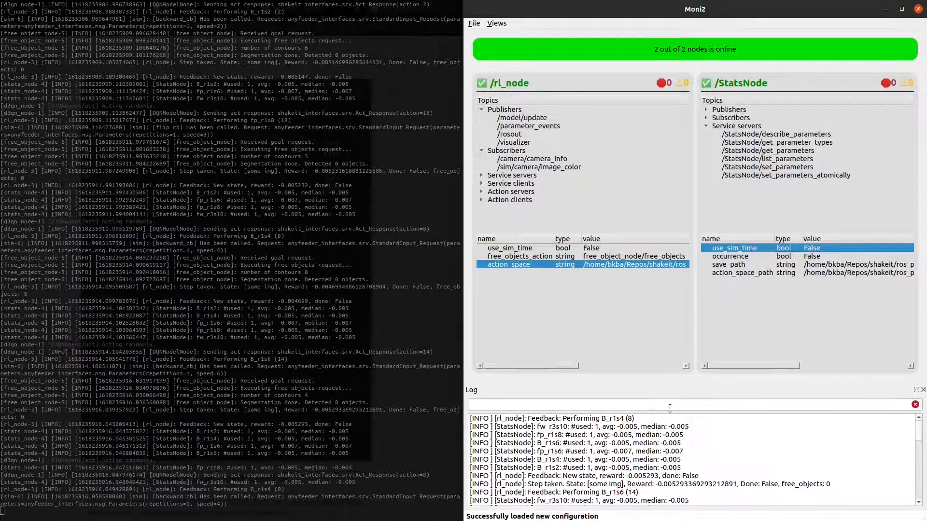
Filter the Moni2 log by 'Stats' to show only StatsNode messages
type("s")
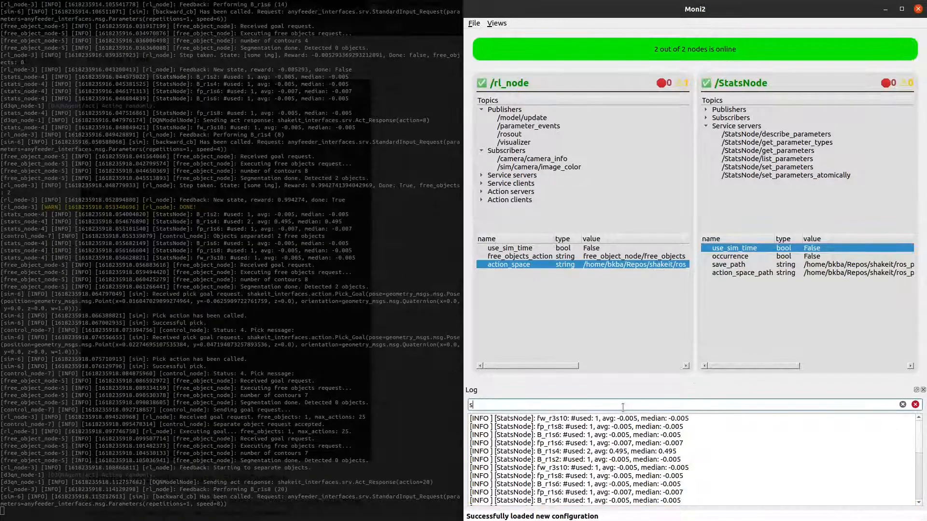
type("Stats")
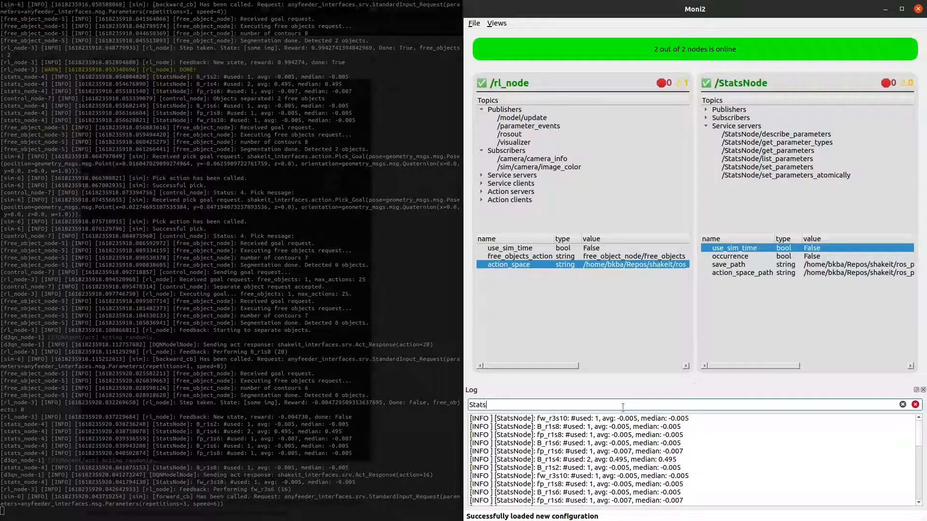
left_click(903, 405)
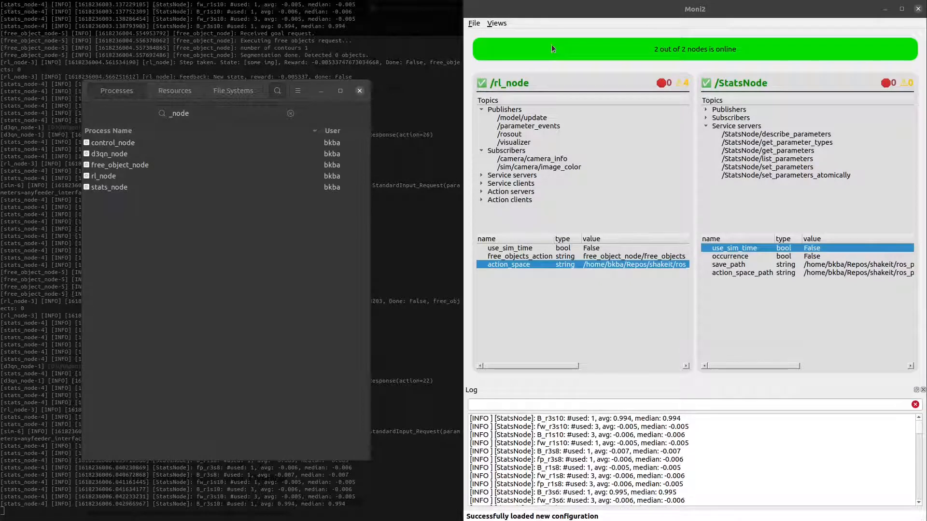
Edit the monitored node set via File > Edit to include all eight online nodes
left_click(473, 23)
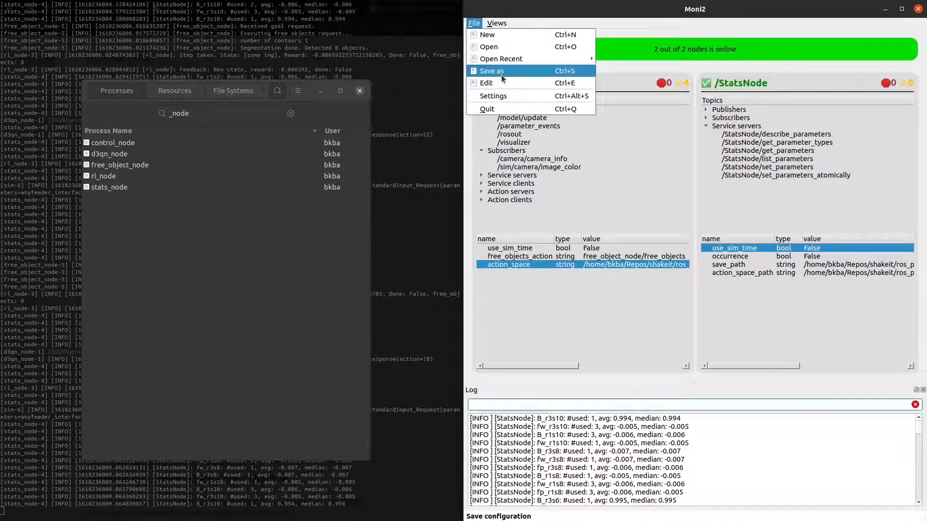
left_click(491, 70)
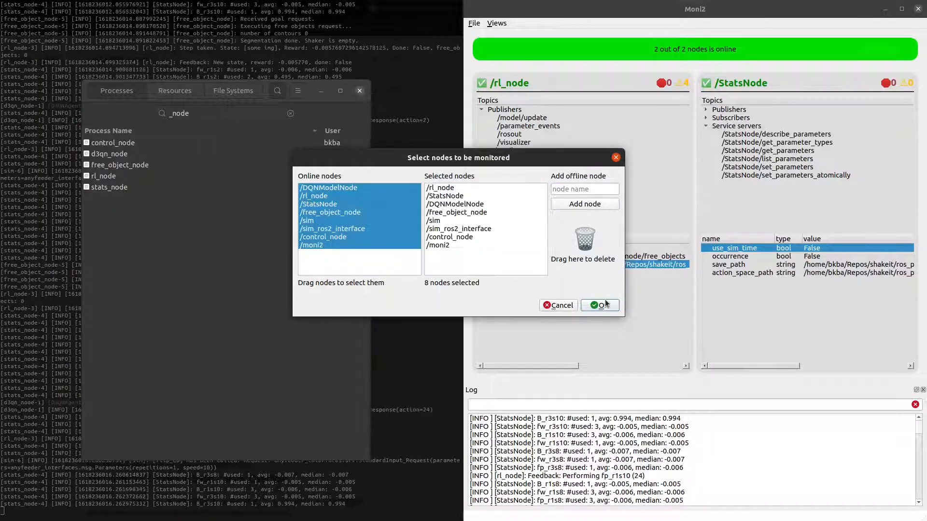
left_click(599, 305)
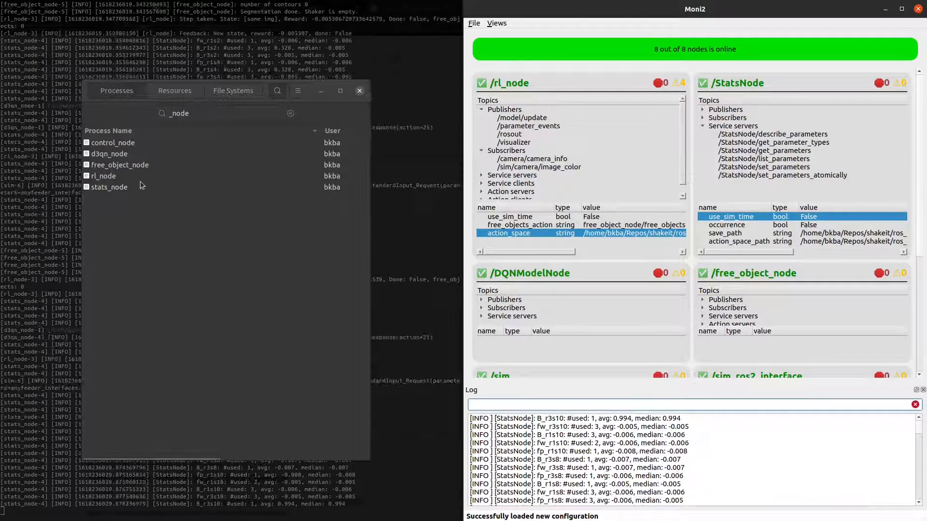
Kill the stats_node process in System Monitor, then close System Monitor
right_click(110, 187)
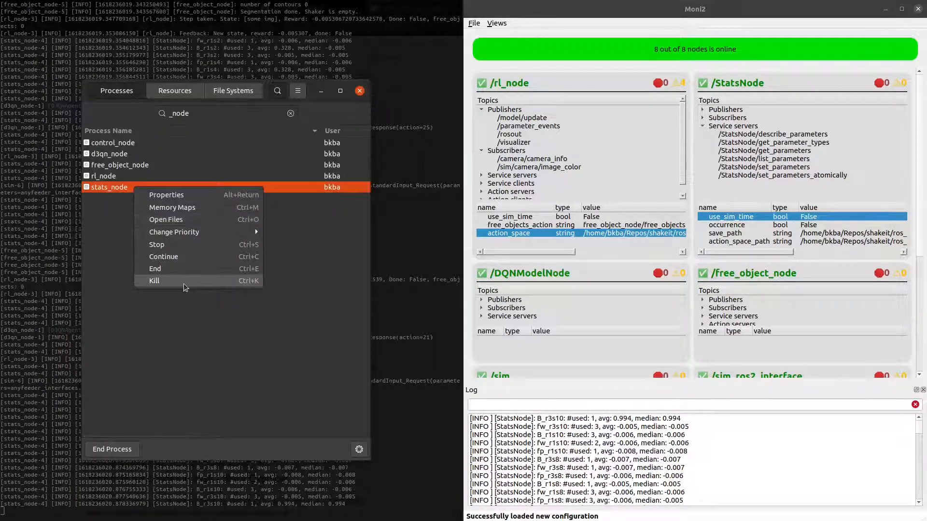
left_click(155, 281)
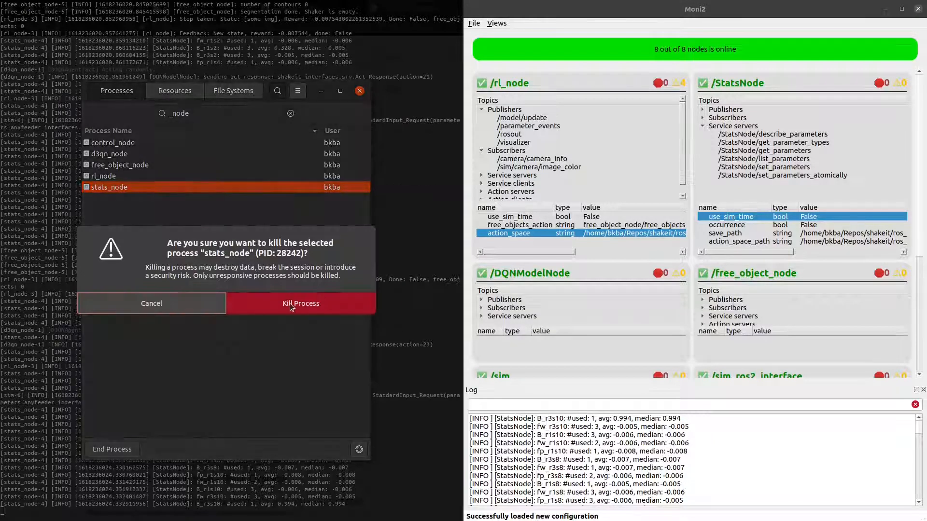
left_click(300, 303)
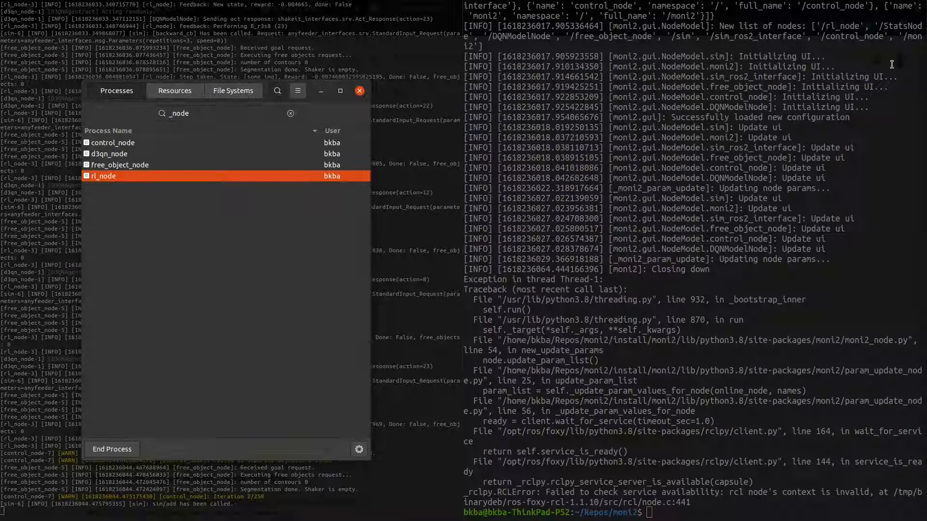
left_click(359, 91)
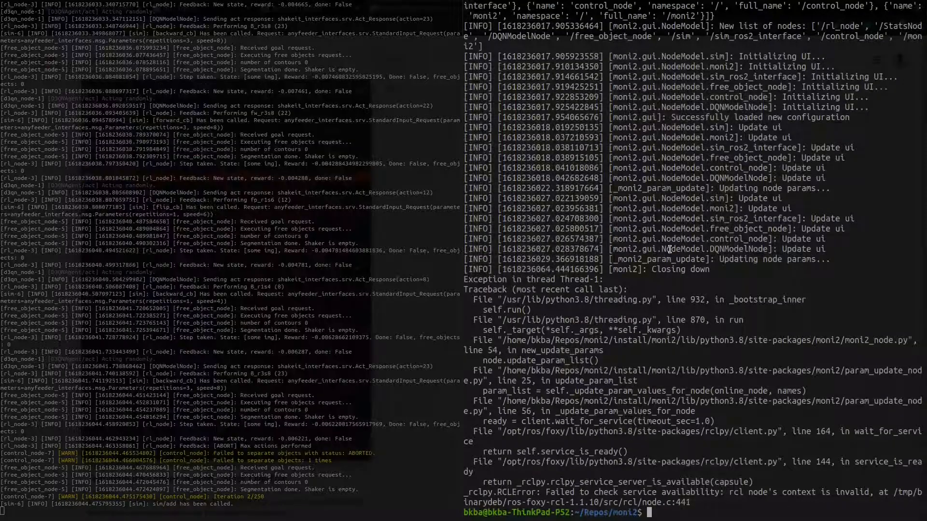